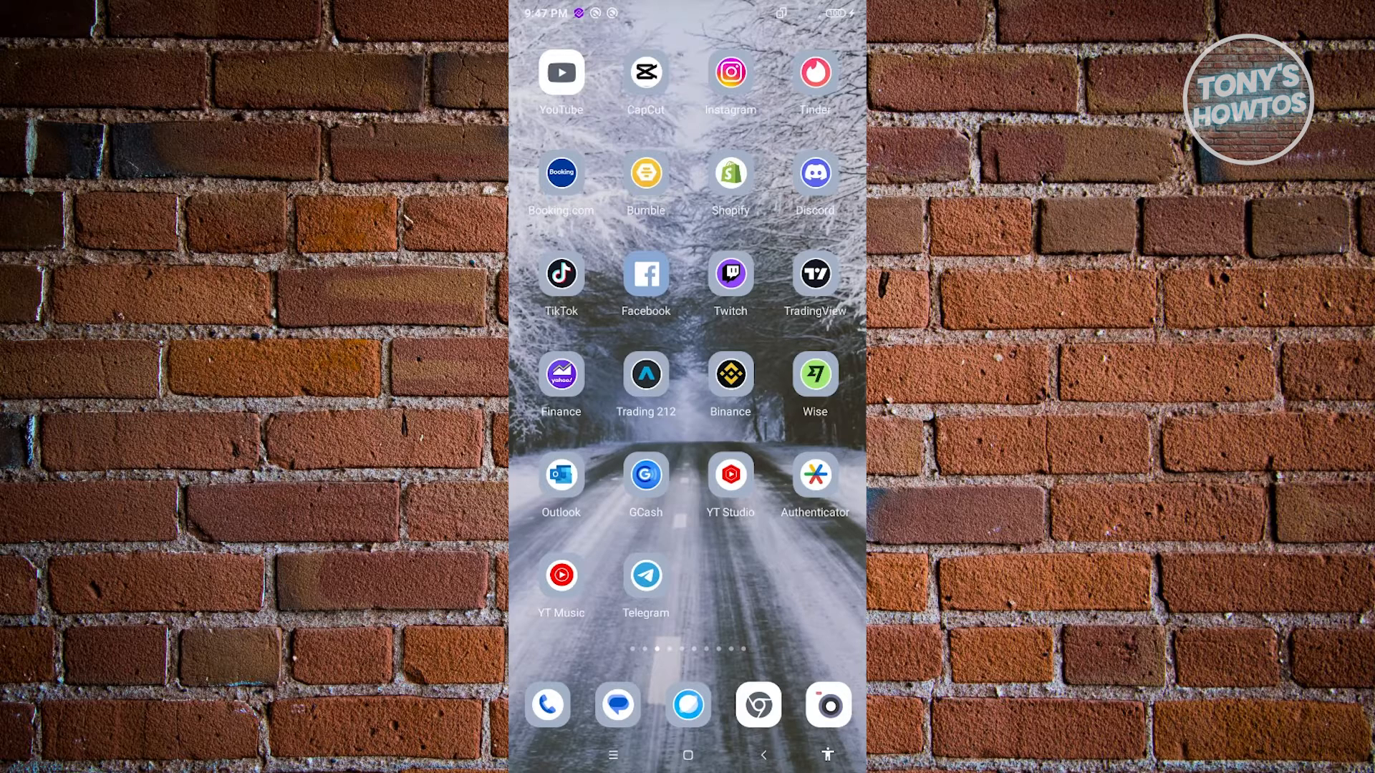
# Step: Launch Facebook from the home screen and bring up its search page
pyautogui.click(646, 273)
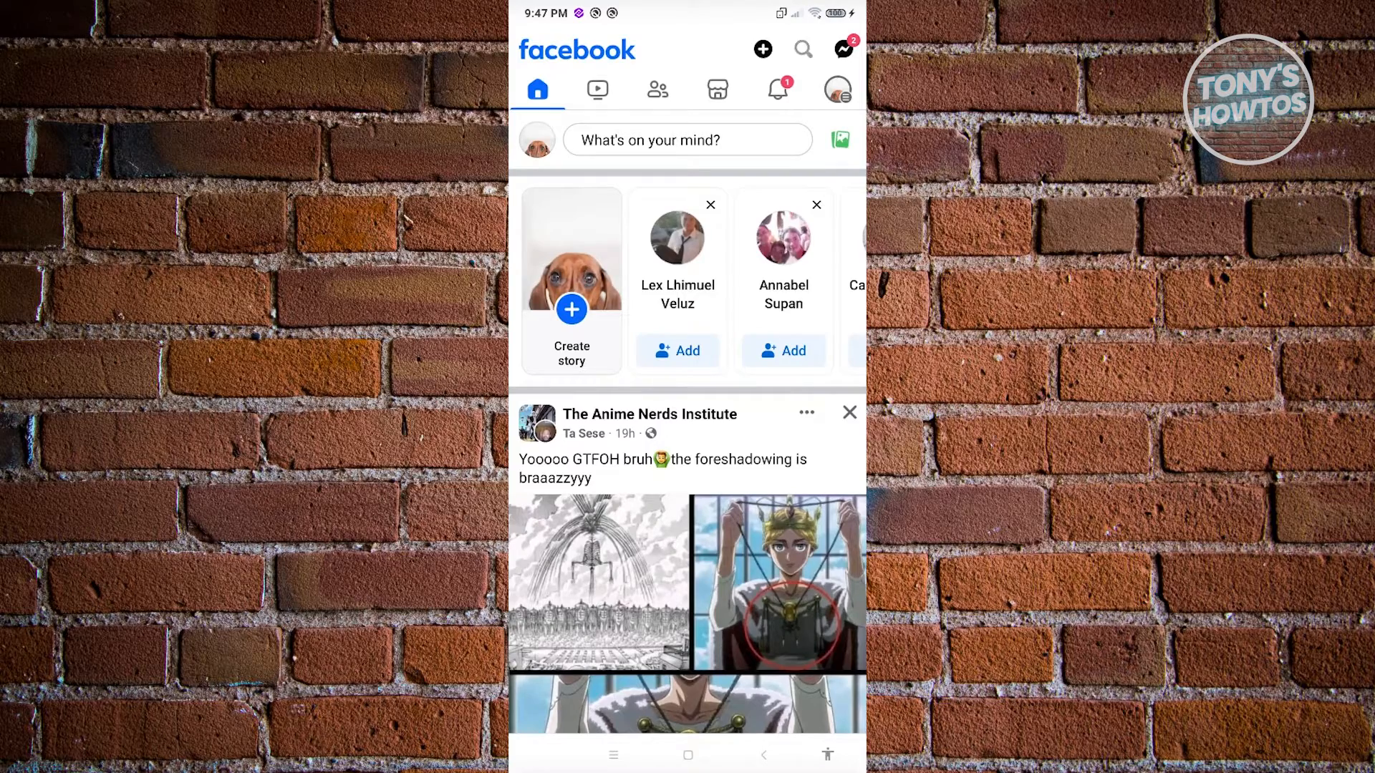
pyautogui.click(803, 48)
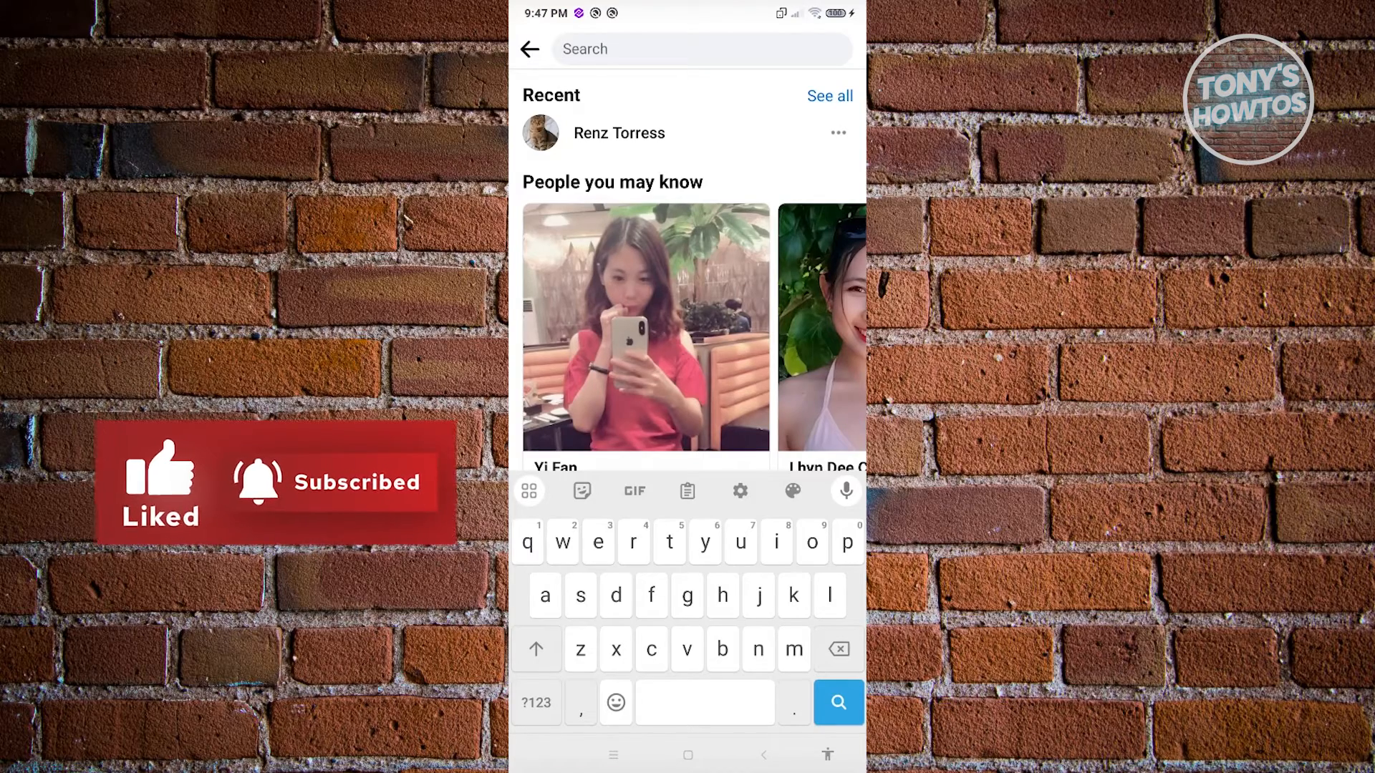
# Step: Open the old profile from recent searches and show its more-options list
pyautogui.click(619, 133)
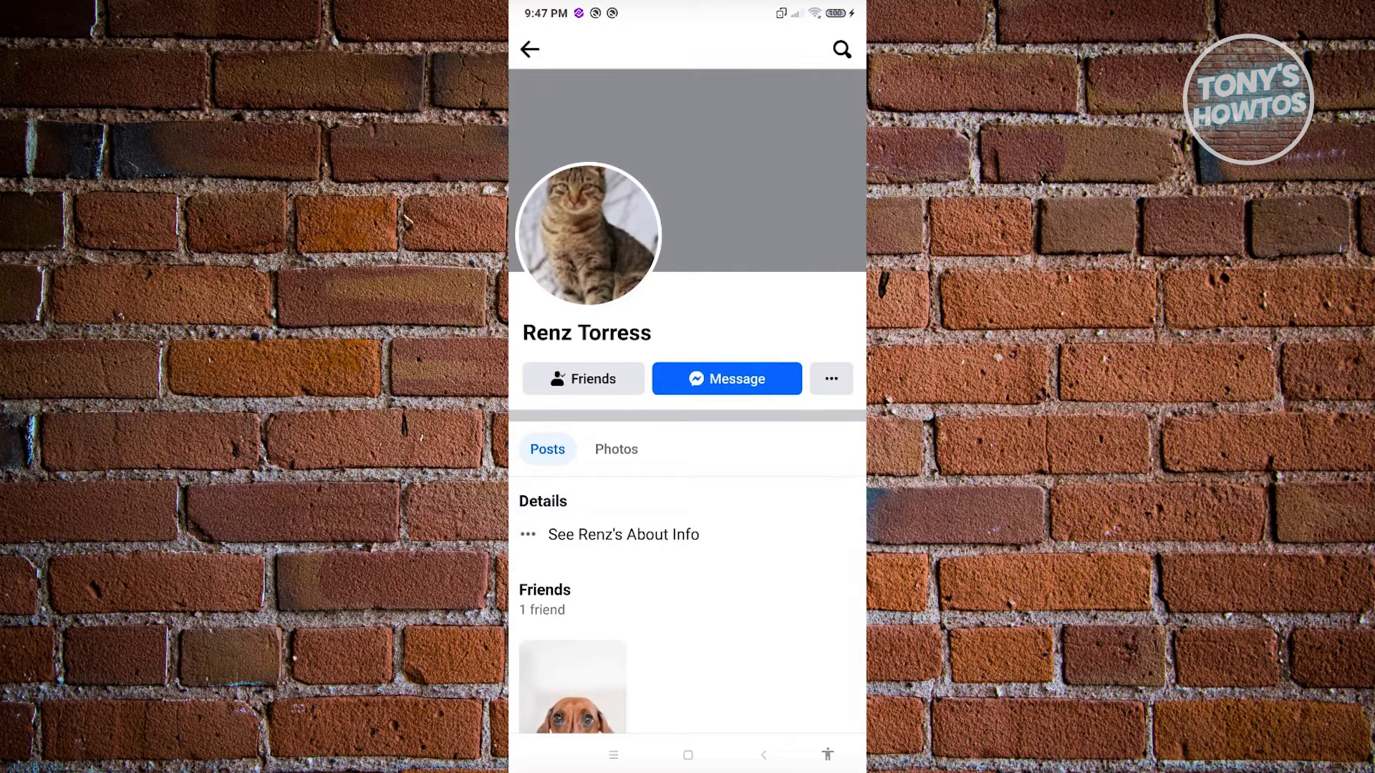
pyautogui.click(831, 379)
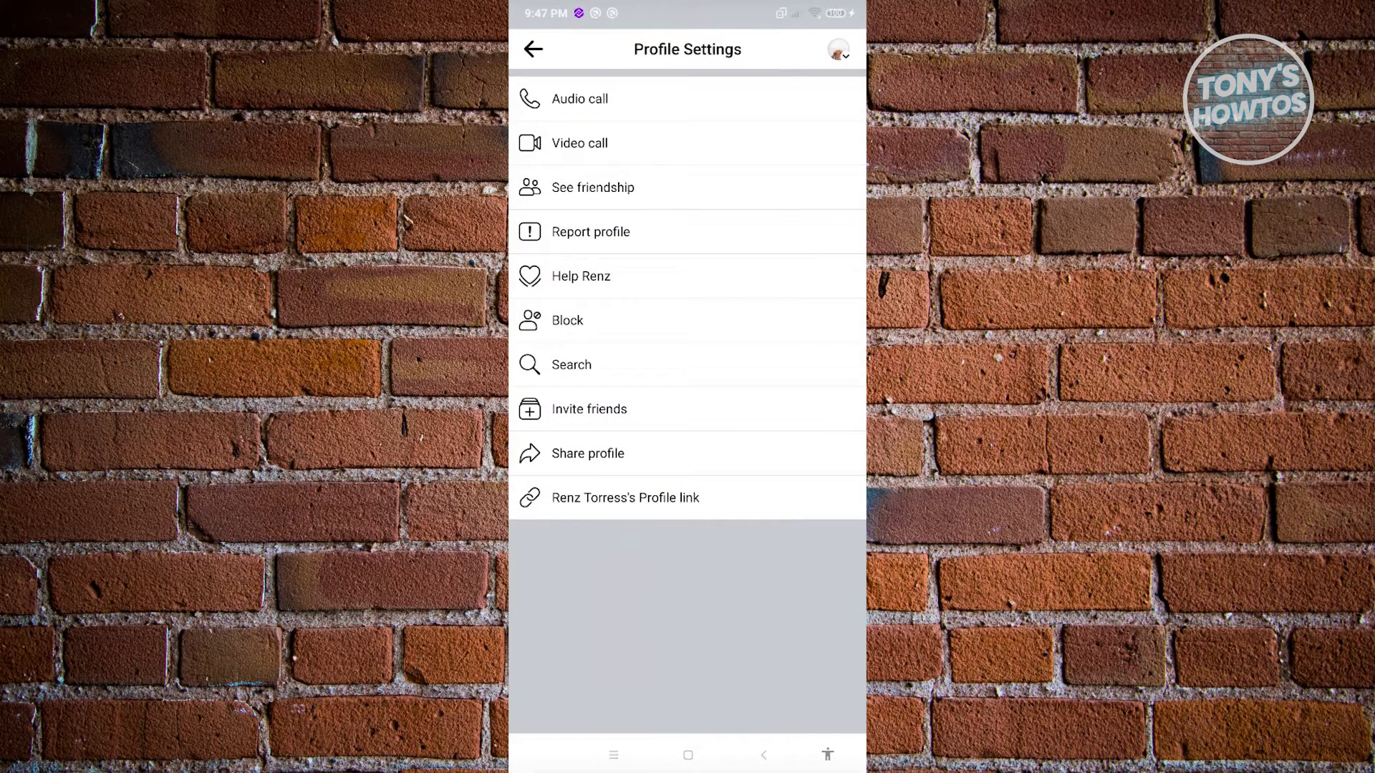
# Step: Report the profile as 'Pretending to be someone', choosing 'Me' as the person impersonated
pyautogui.click(590, 232)
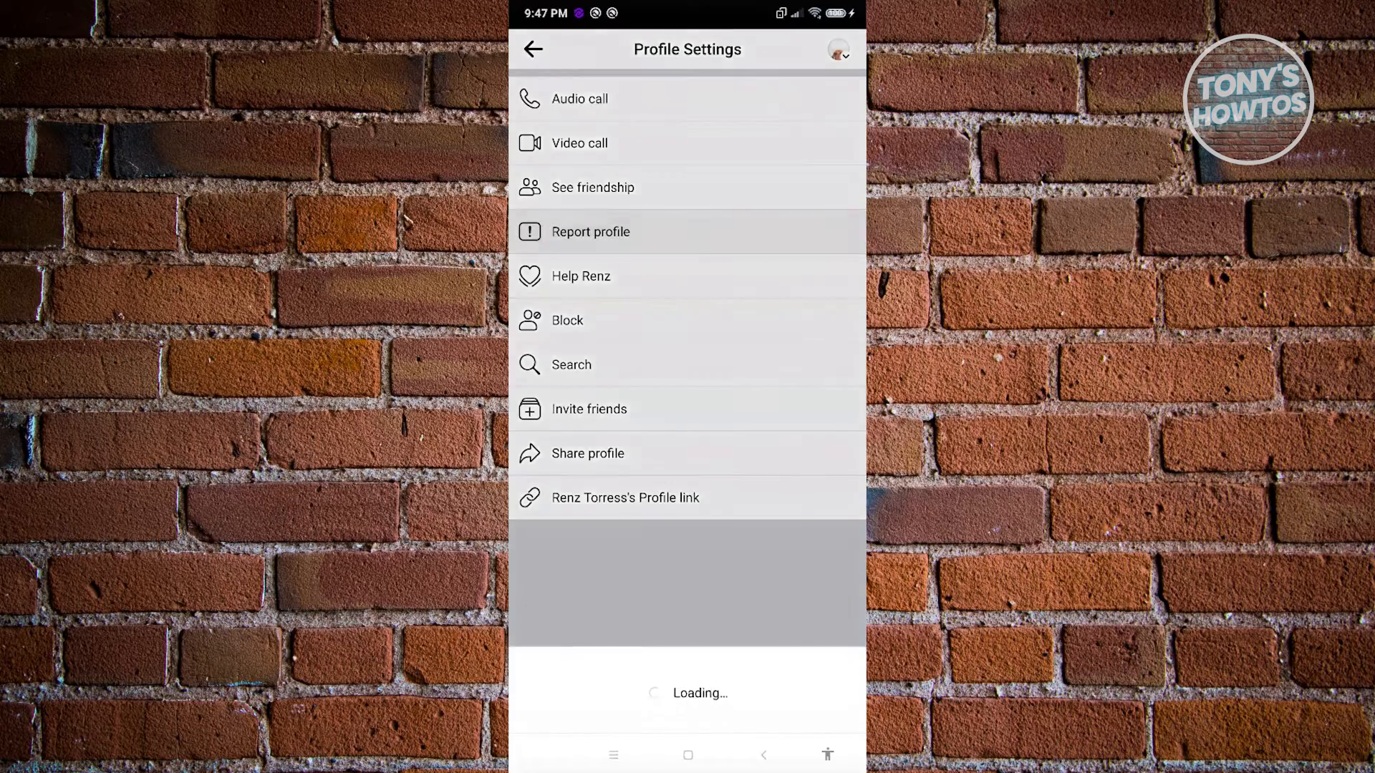
pyautogui.click(590, 232)
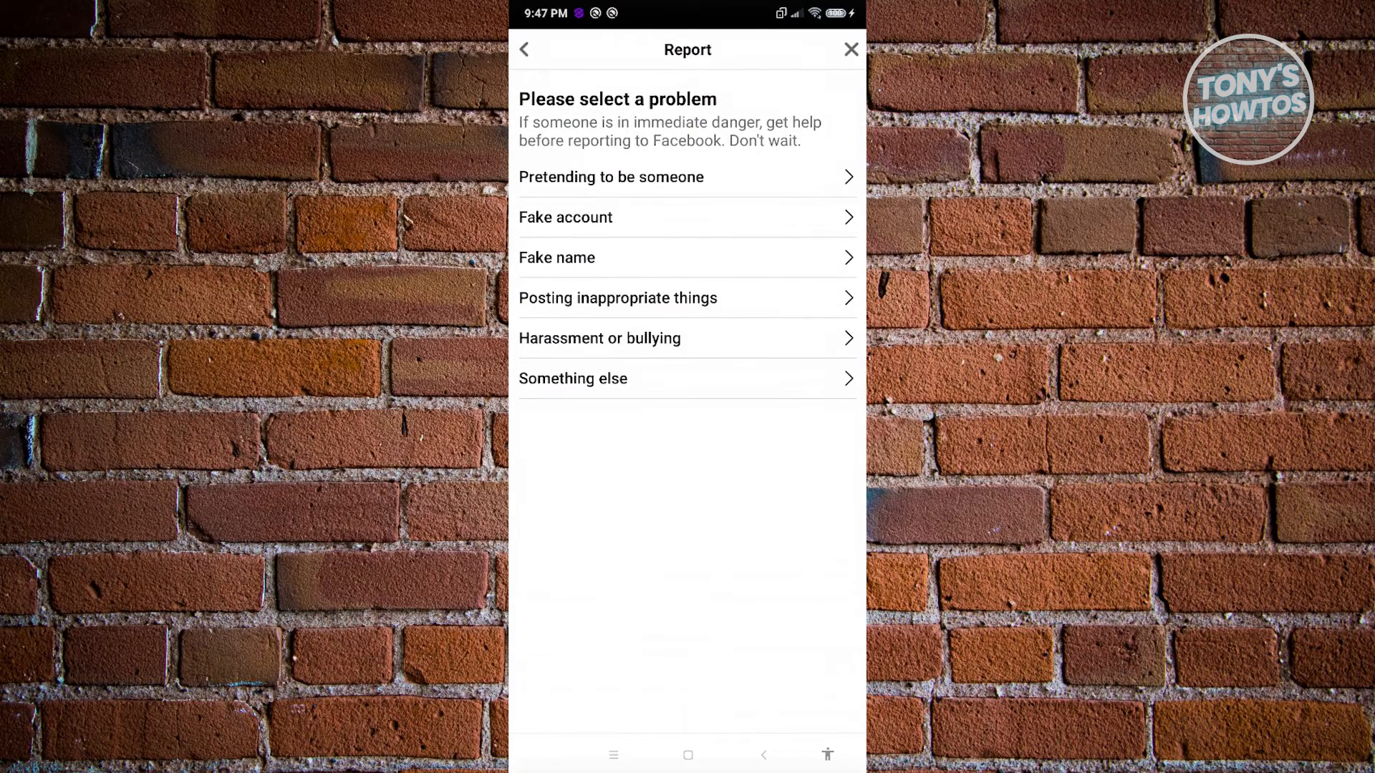
pyautogui.click(611, 176)
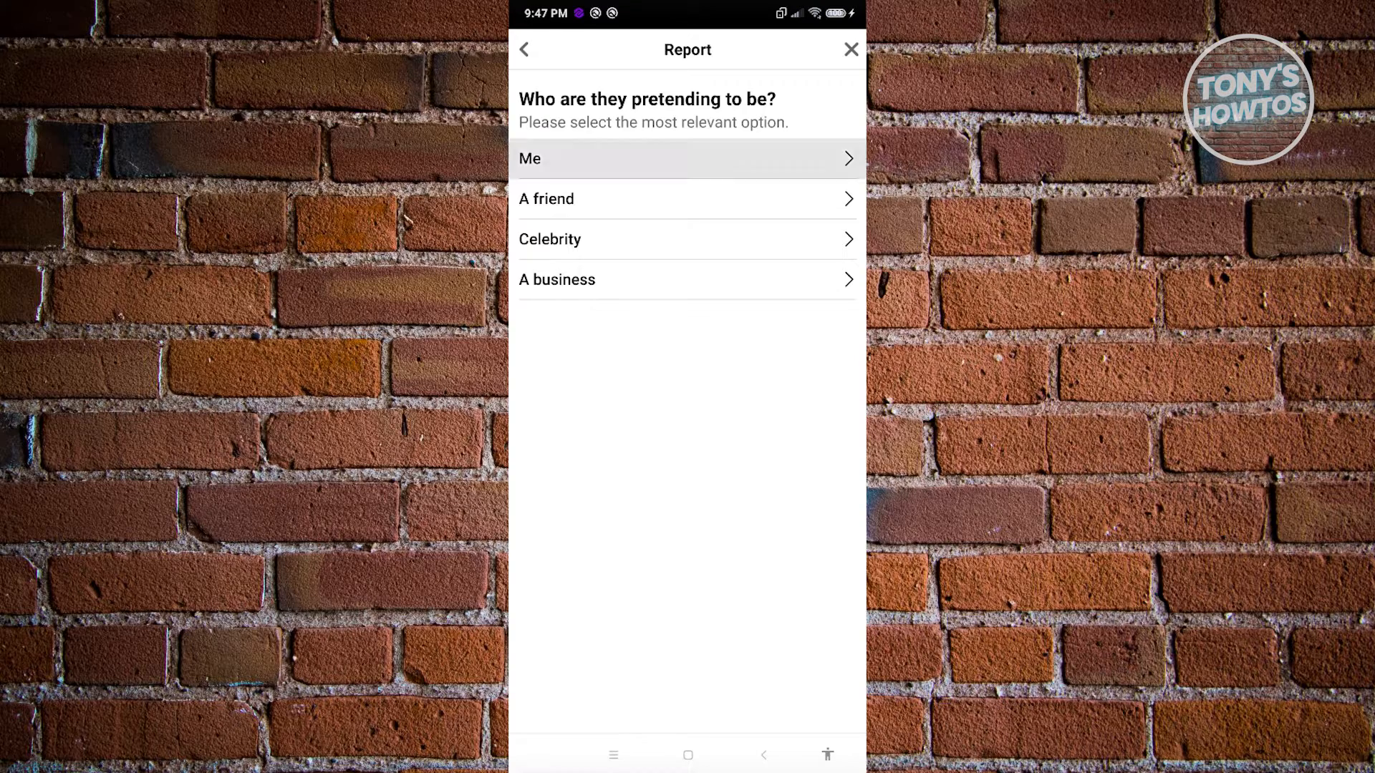
pyautogui.click(686, 158)
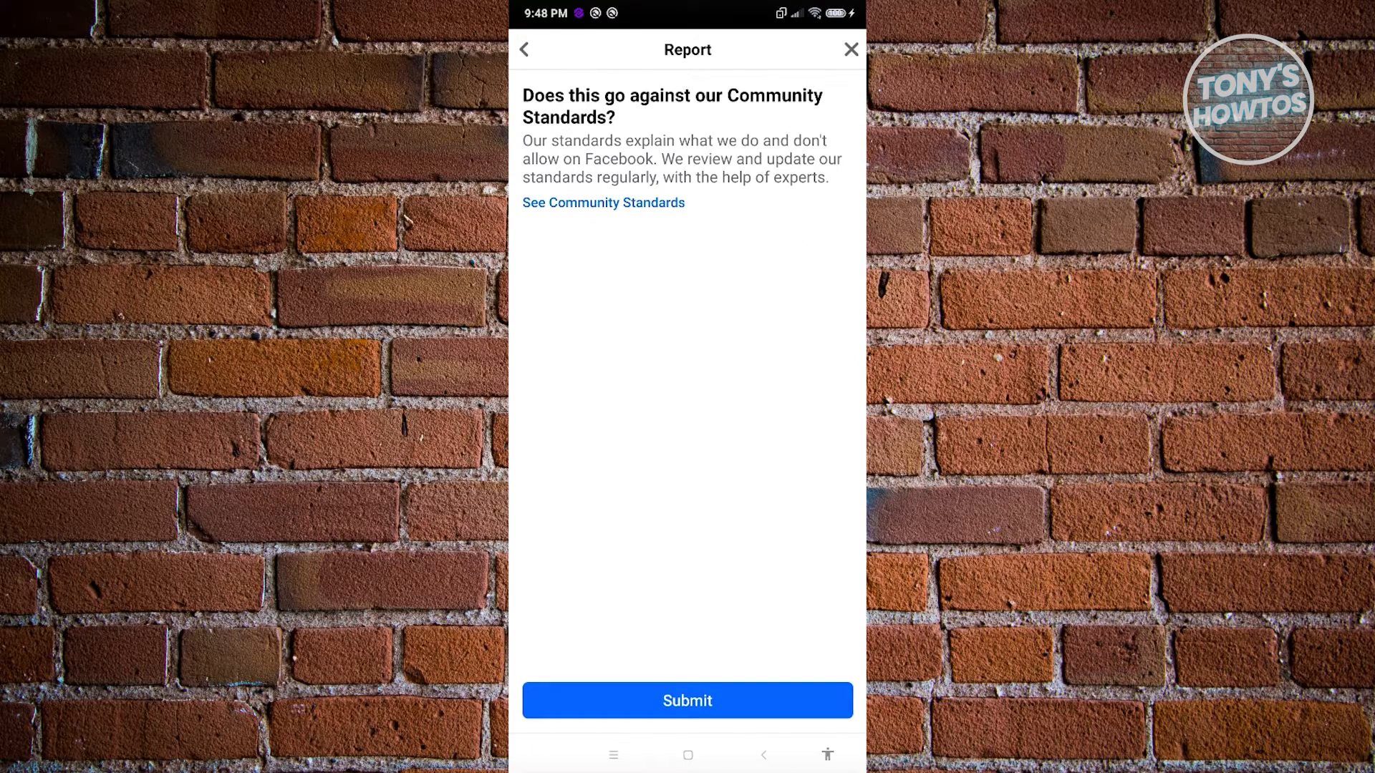